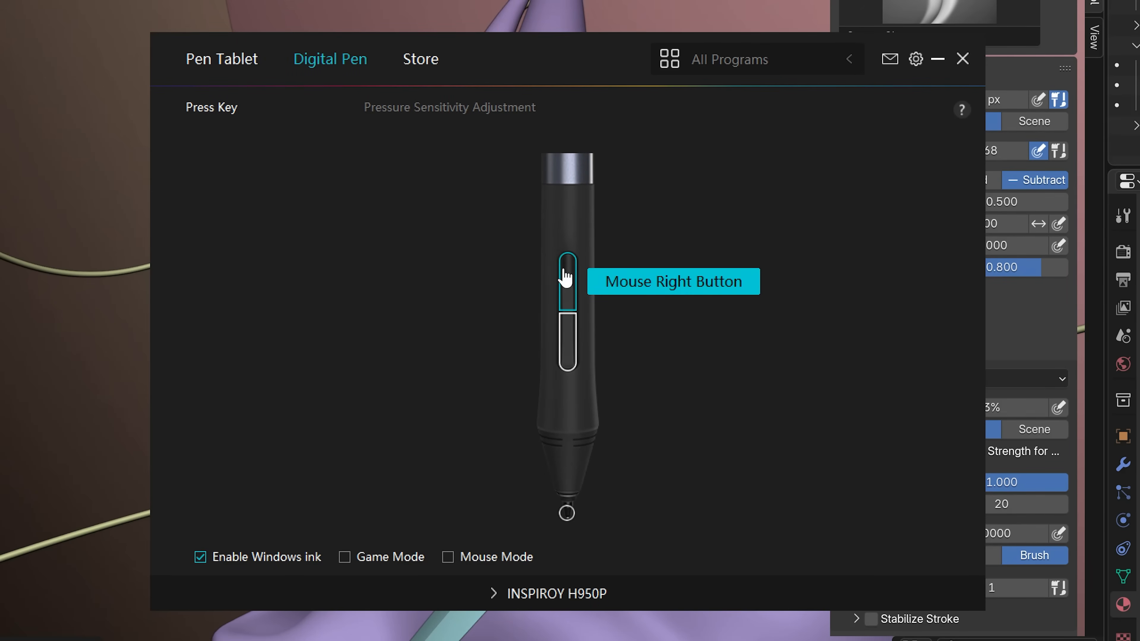
mouse_move(479, 122)
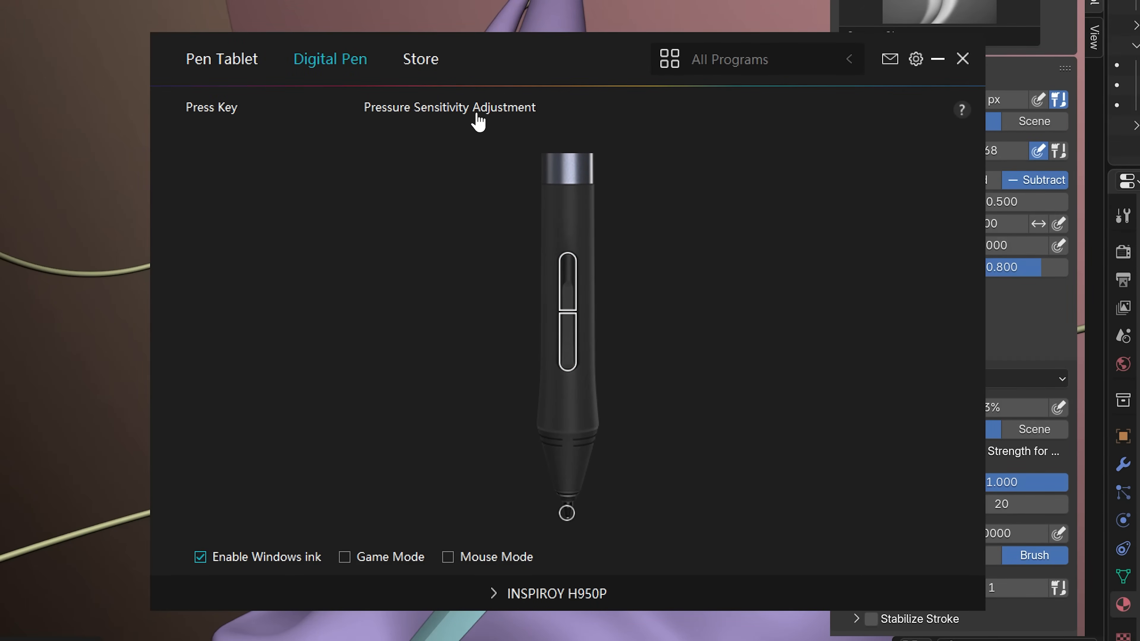
- Set the pen's pressure sensitivity to a harder preset curve in Pressure Sensitivity Adjustment
left_click(450, 107)
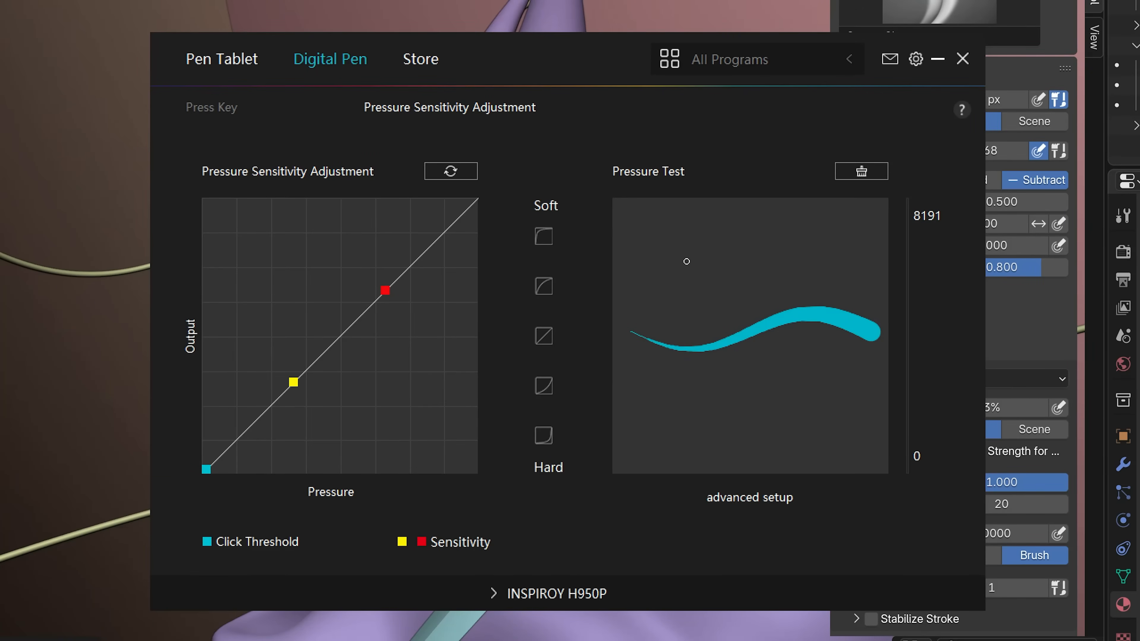
mouse_move(716, 321)
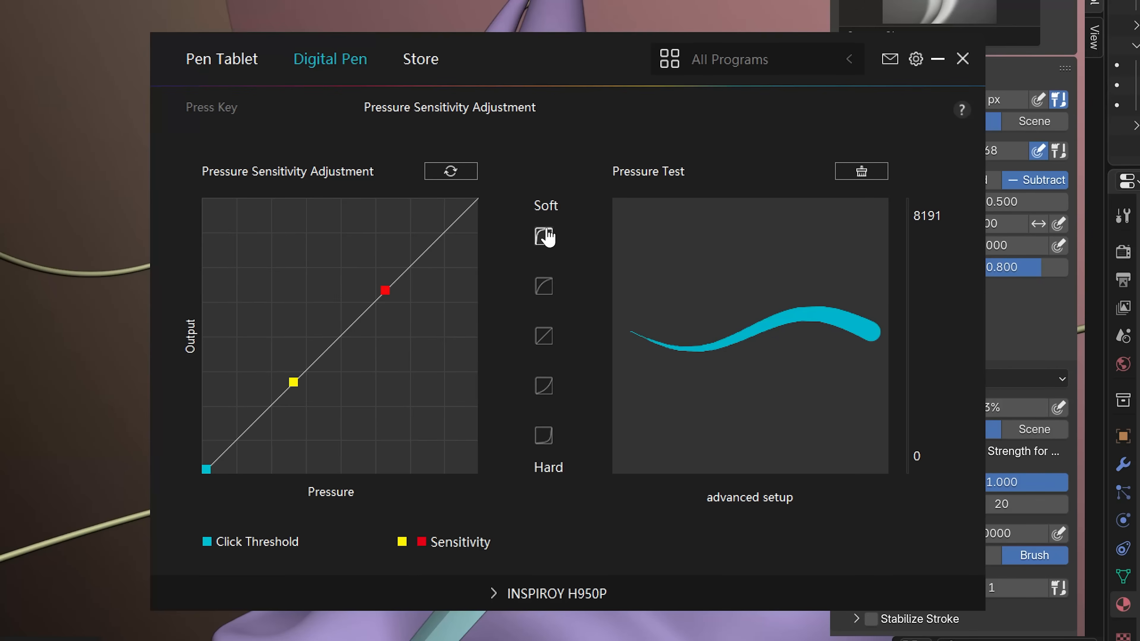
left_click(543, 236)
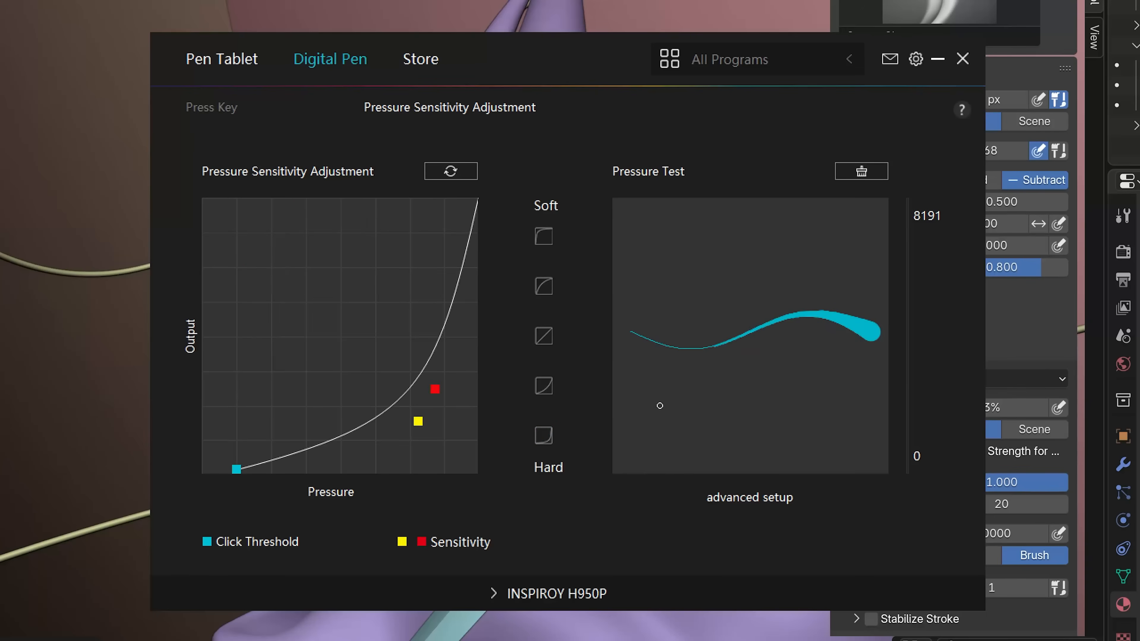
mouse_move(857, 317)
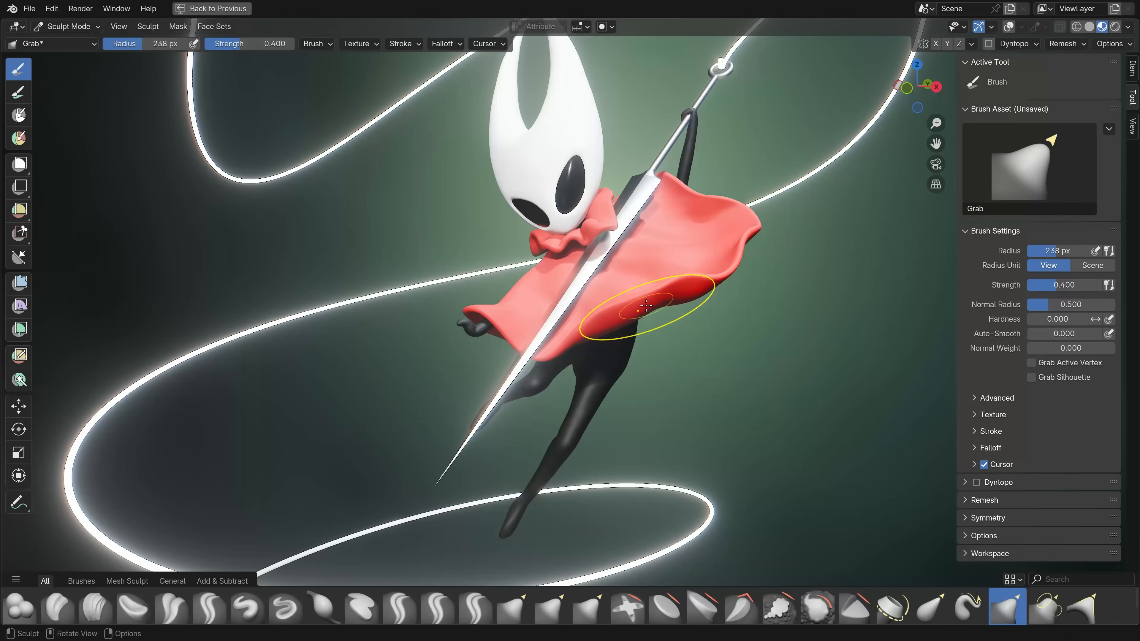
mouse_move(590, 262)
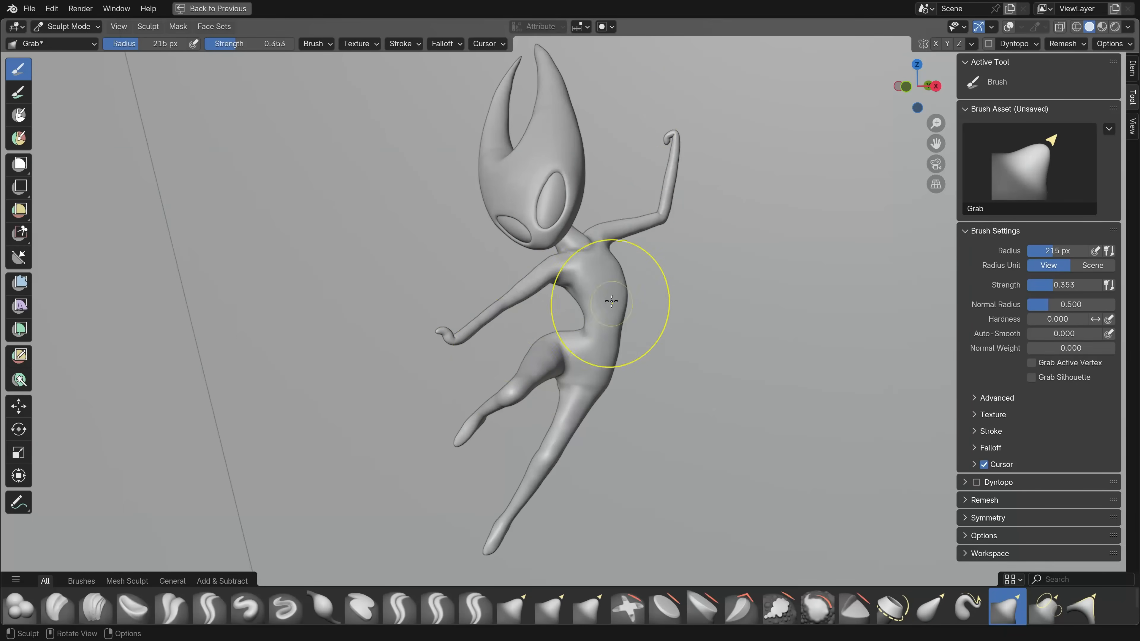
mouse_move(606, 313)
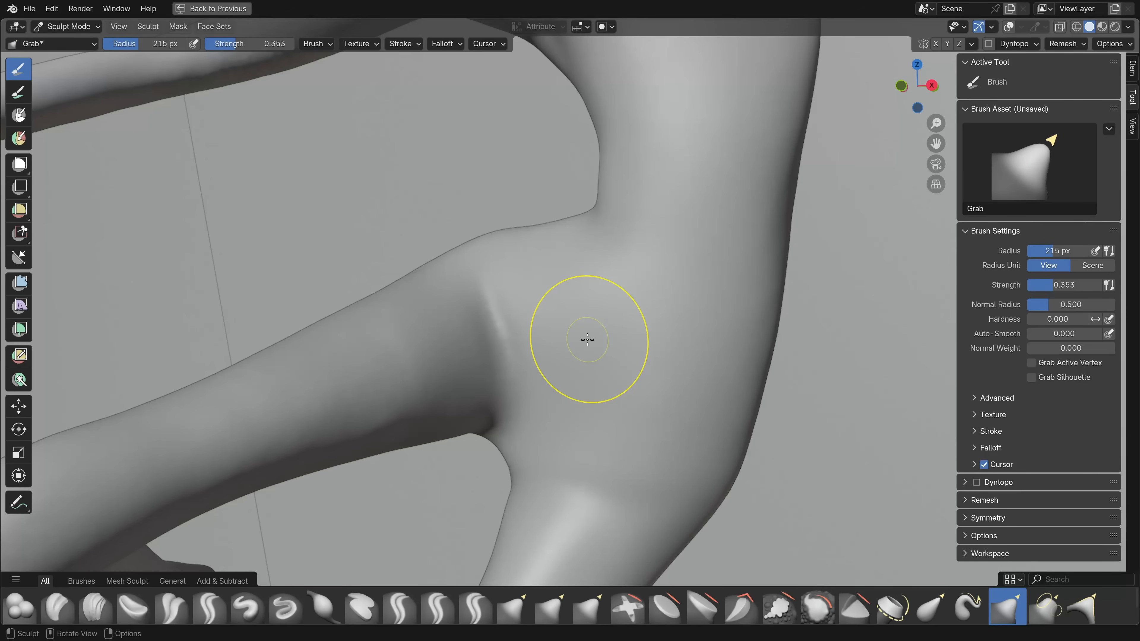
- Make the Crease Sharp brush active for creasing the leg-body join
left_click(210, 607)
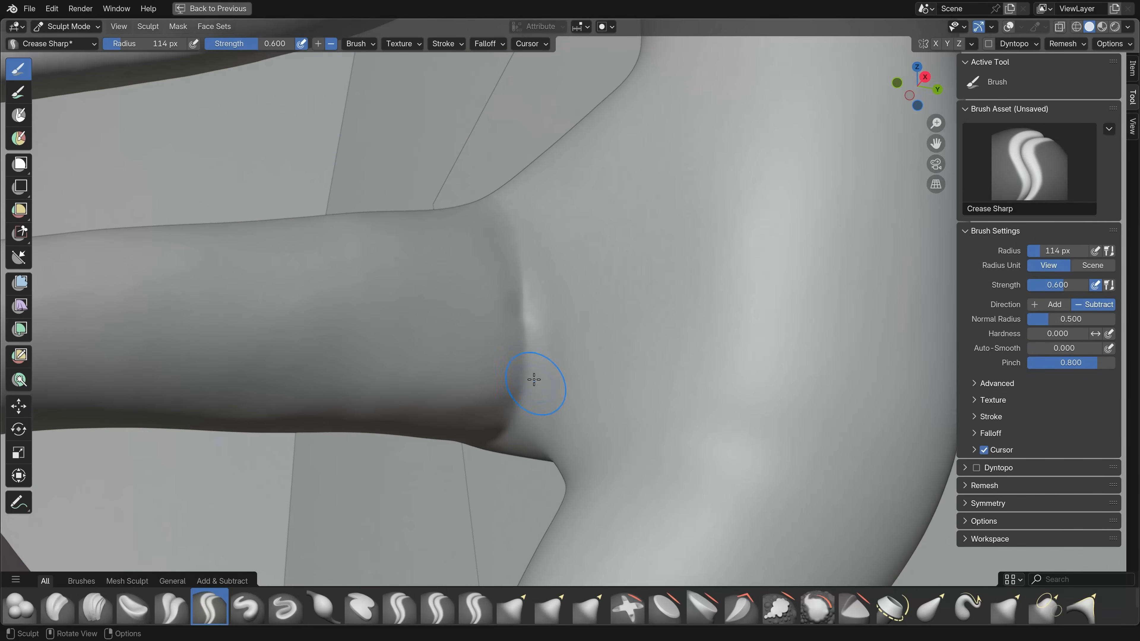
mouse_move(520, 290)
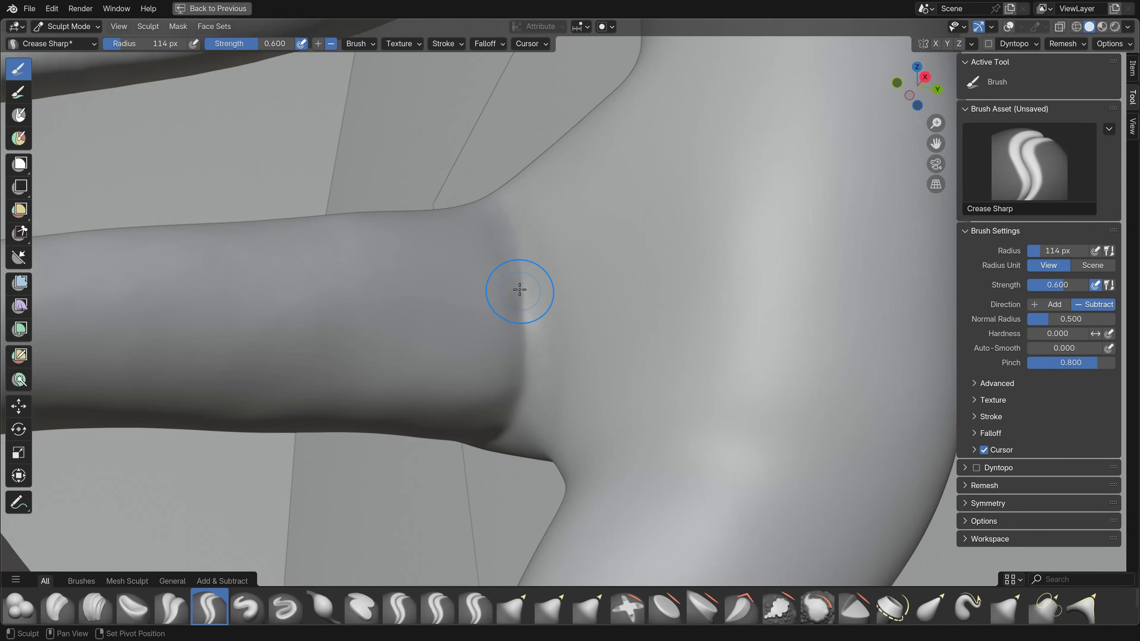
mouse_move(528, 313)
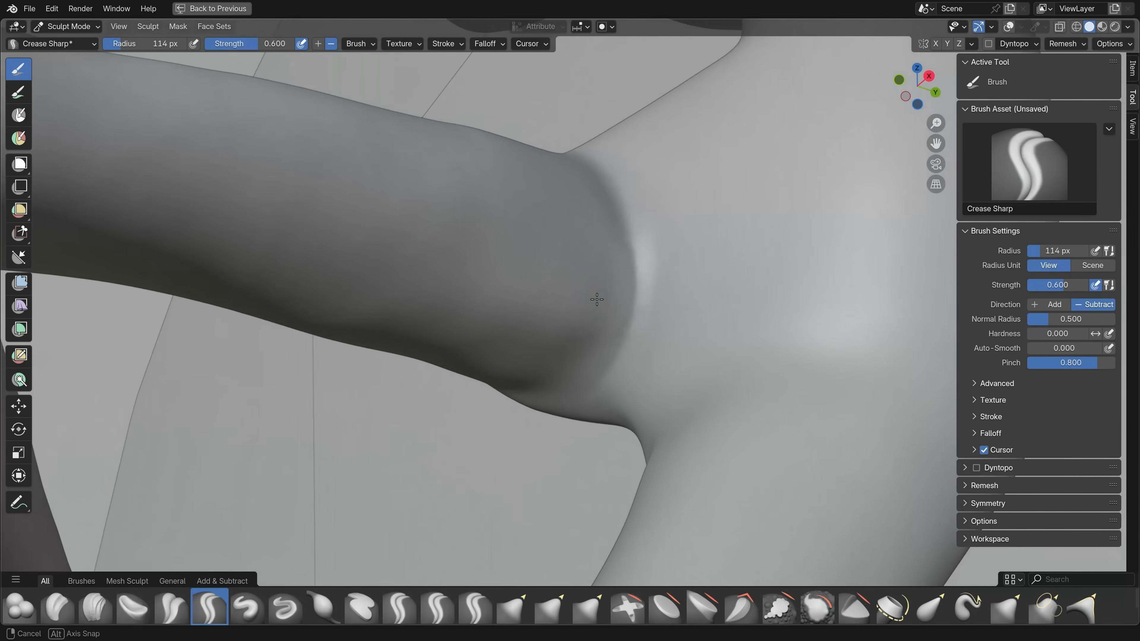
mouse_move(615, 360)
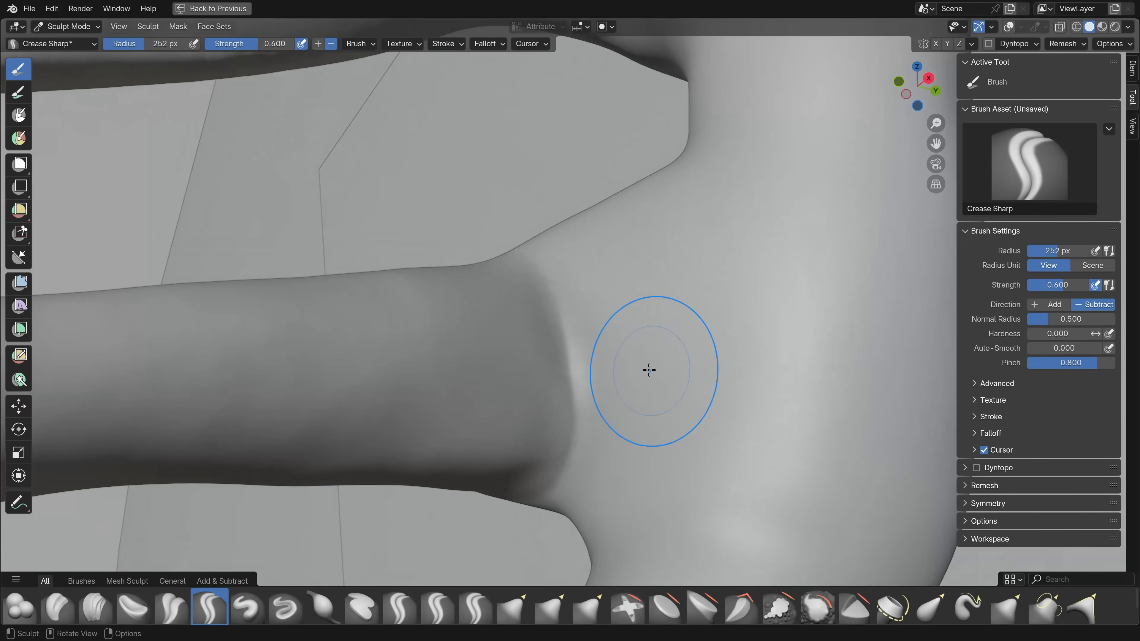
mouse_move(693, 369)
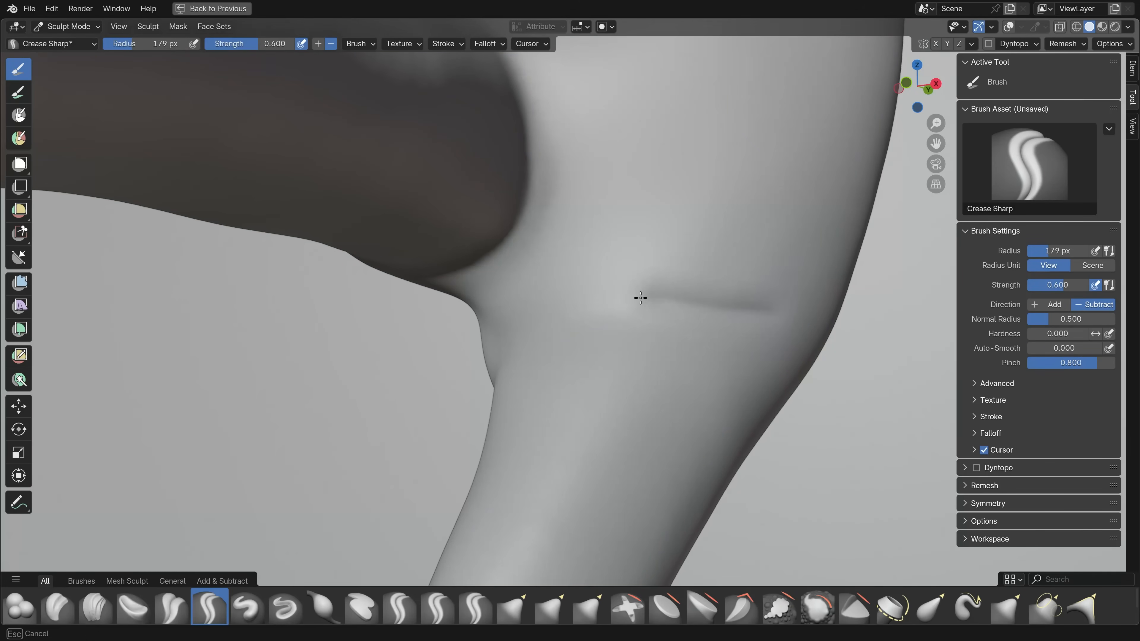
mouse_move(761, 373)
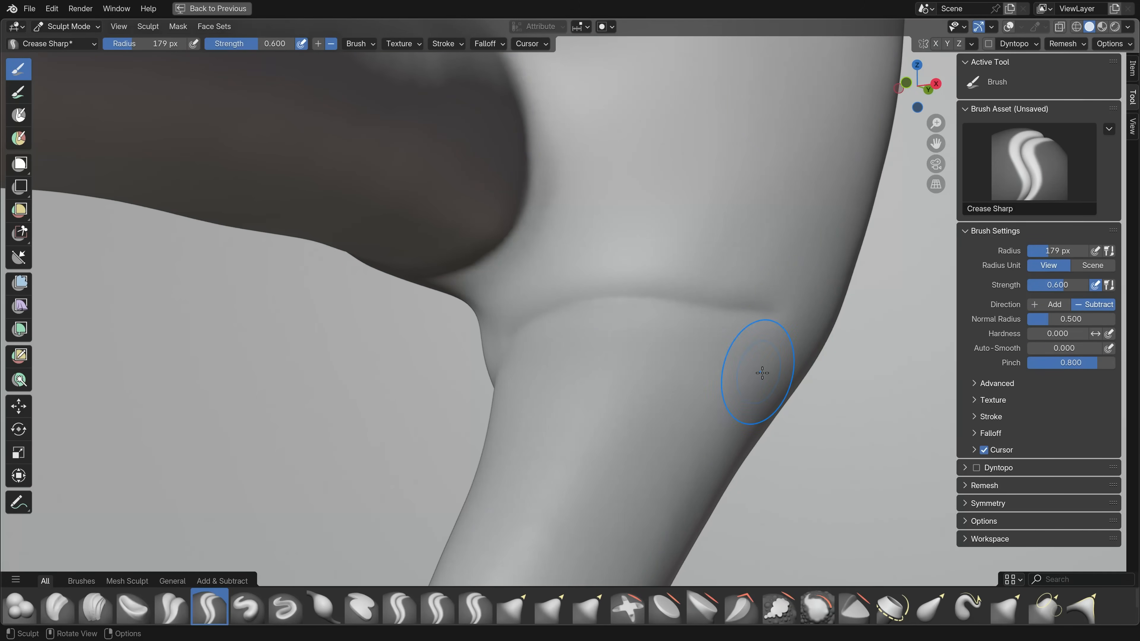
- Make the Clay Strips brush active at strength 0.5, Add
left_click(95, 607)
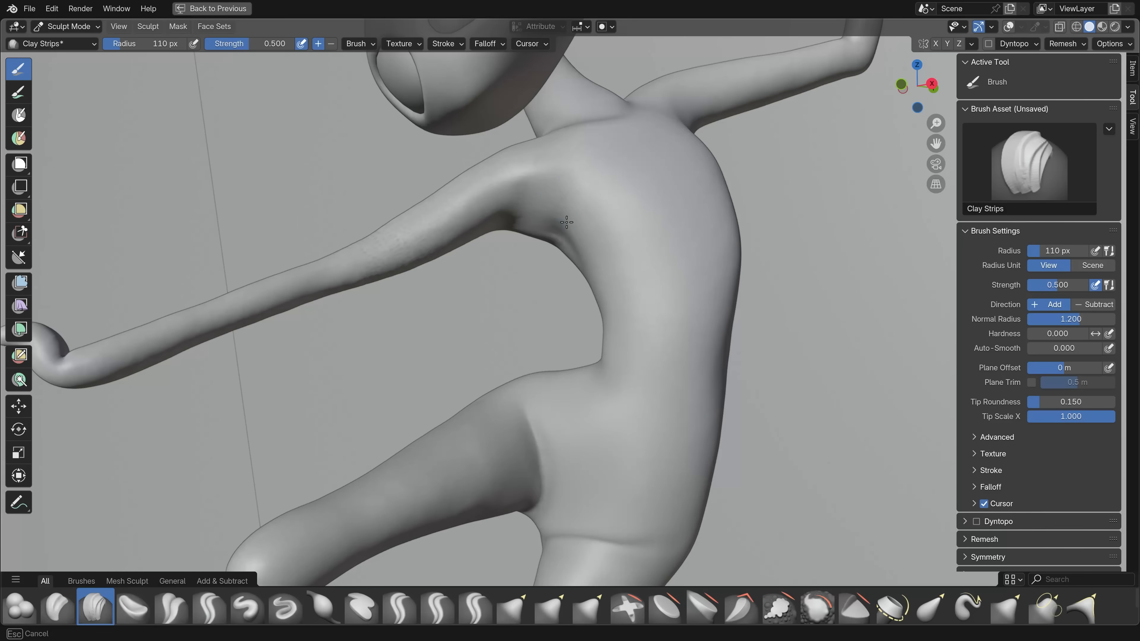